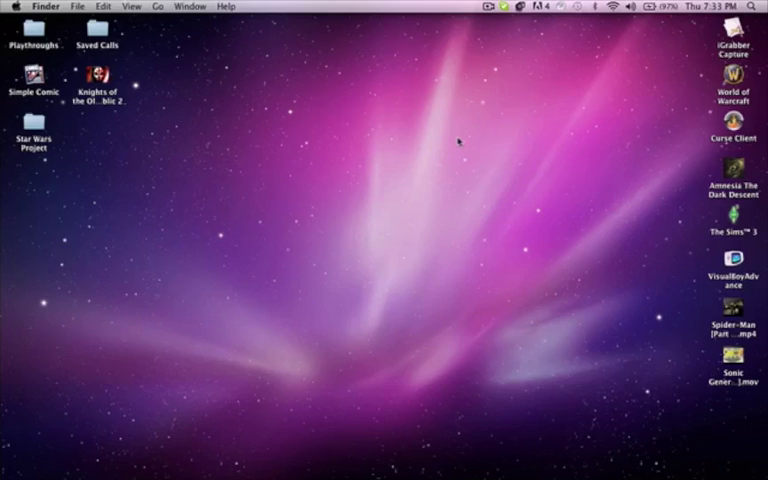
mouse_move(464, 144)
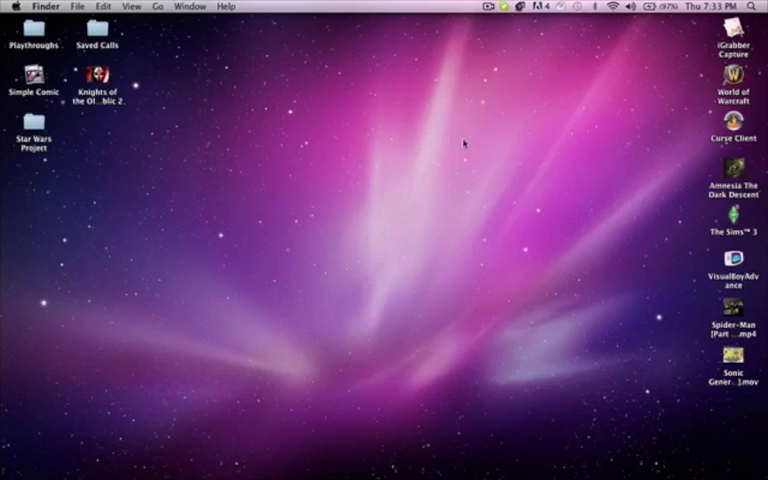
mouse_move(312, 208)
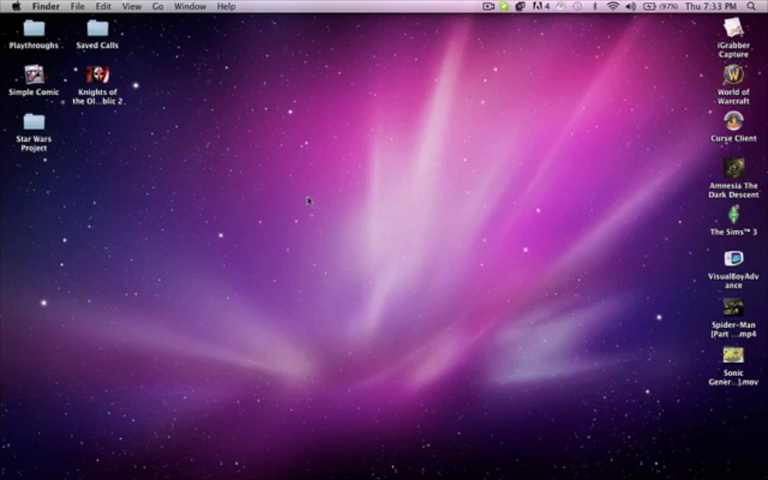
mouse_move(324, 200)
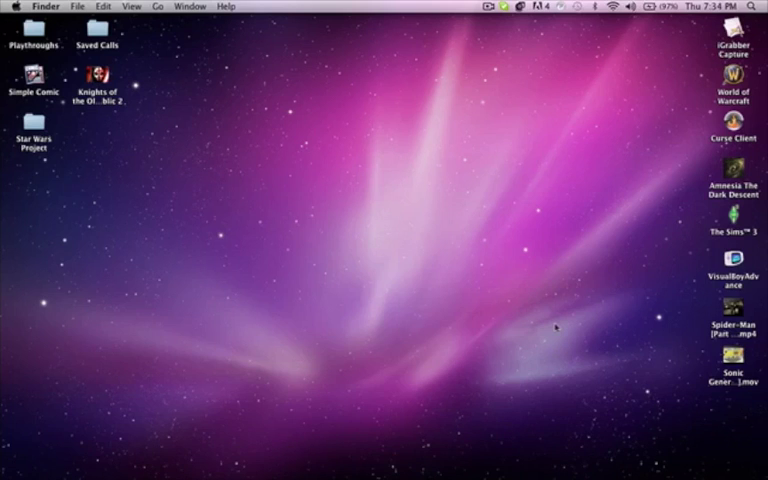
mouse_move(580, 310)
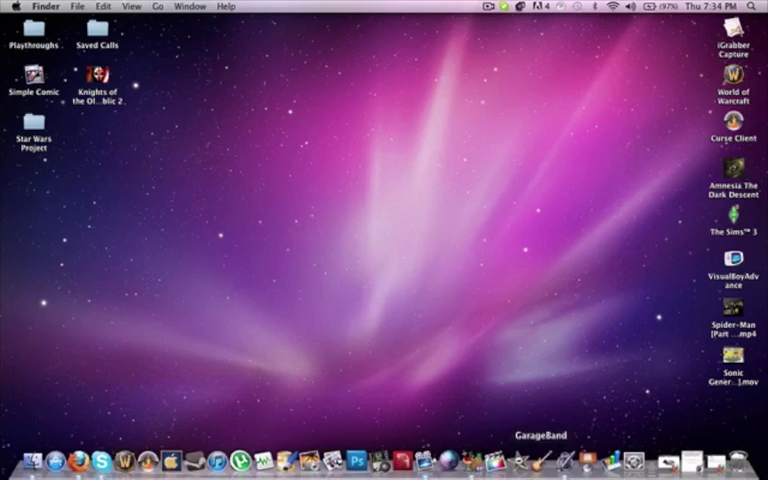
mouse_move(592, 356)
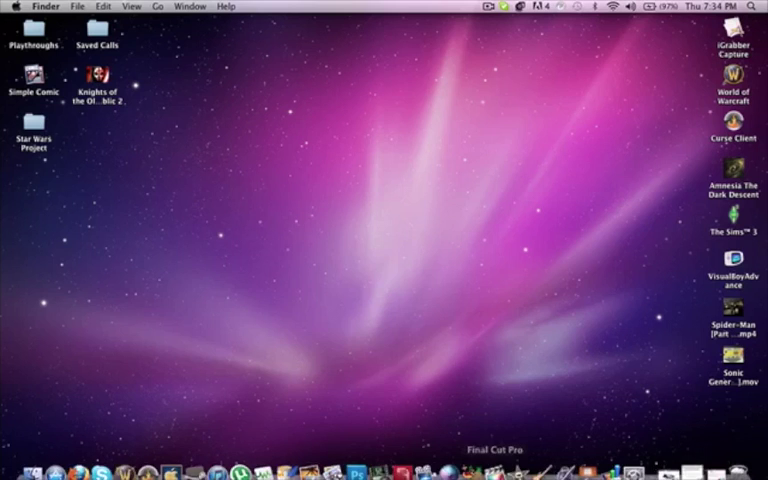
Launch HandBrake, keep H.264 as the codec and raise Constant Quality to RF 18.25.
click(470, 460)
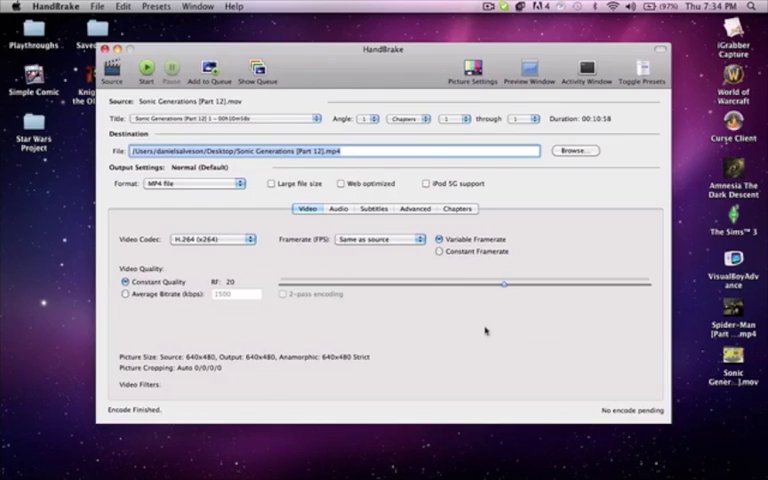
mouse_move(304, 228)
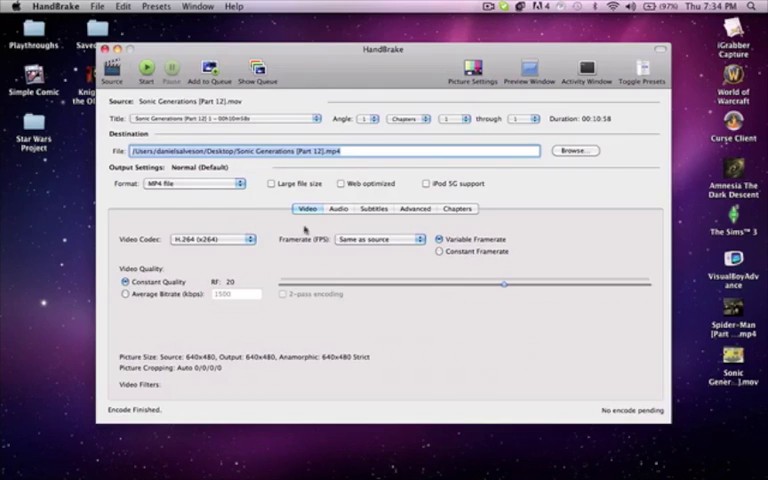
mouse_move(512, 290)
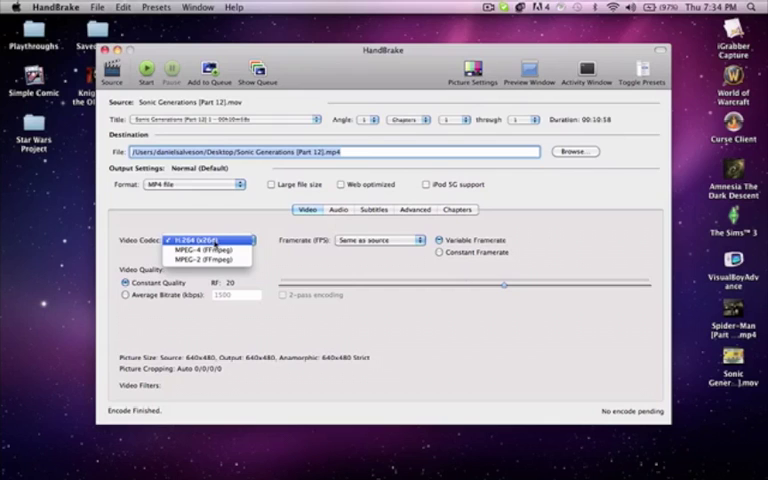
click(204, 240)
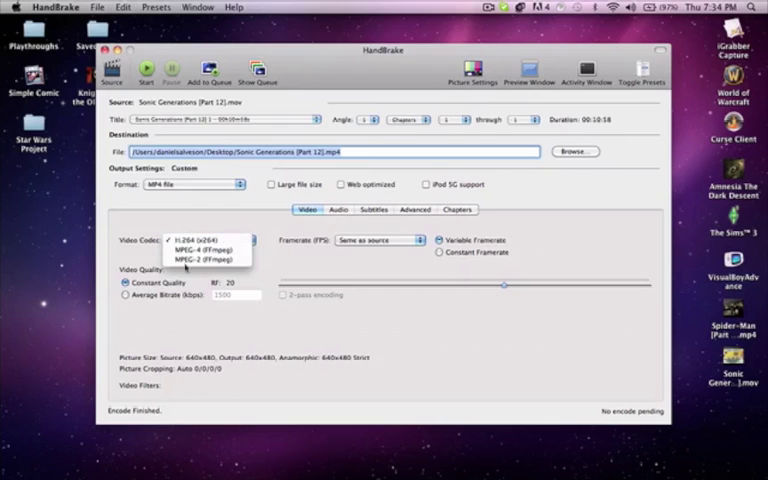
click(212, 240)
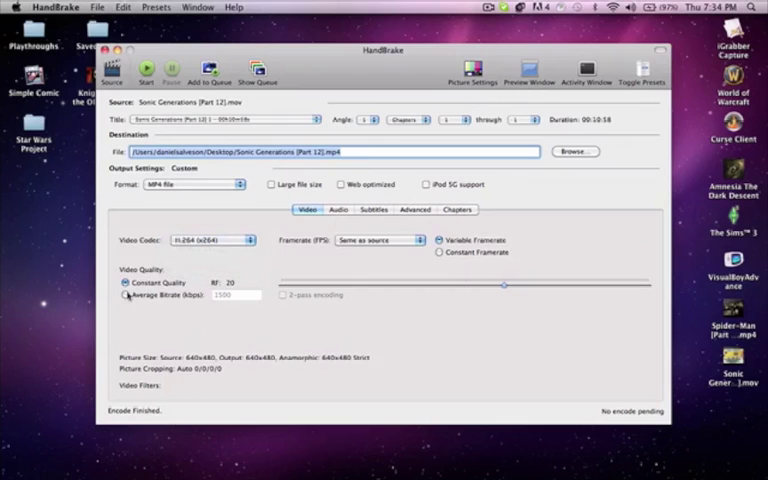
mouse_move(576, 296)
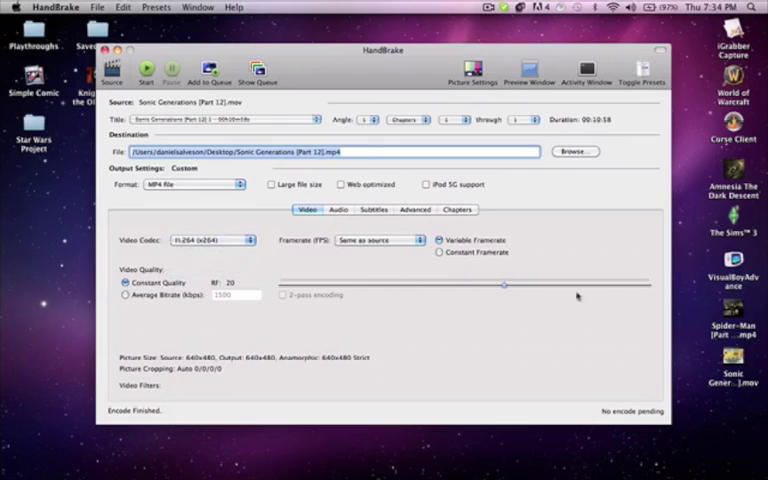
drag(504, 284, 520, 288)
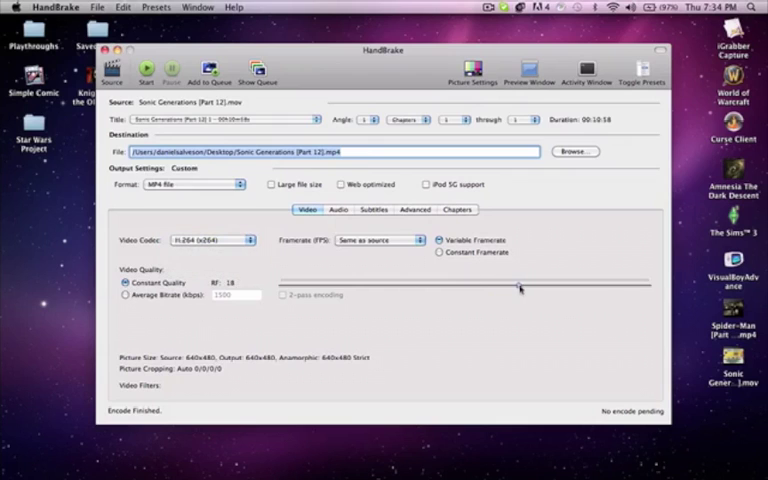
drag(520, 284, 516, 288)
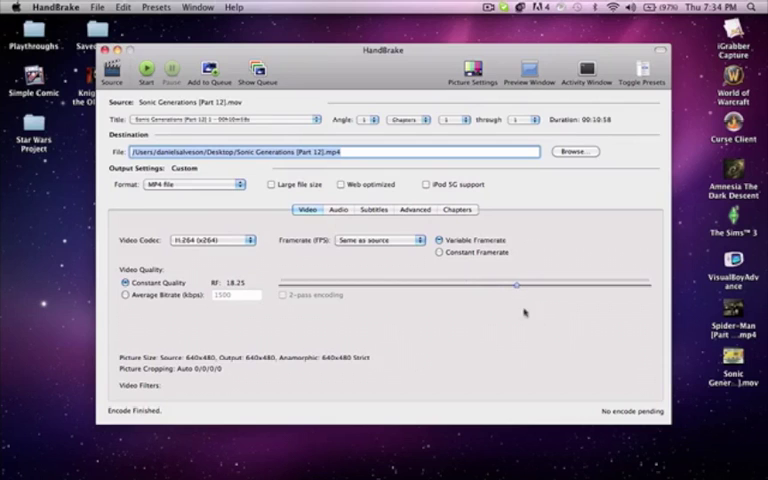
mouse_move(544, 290)
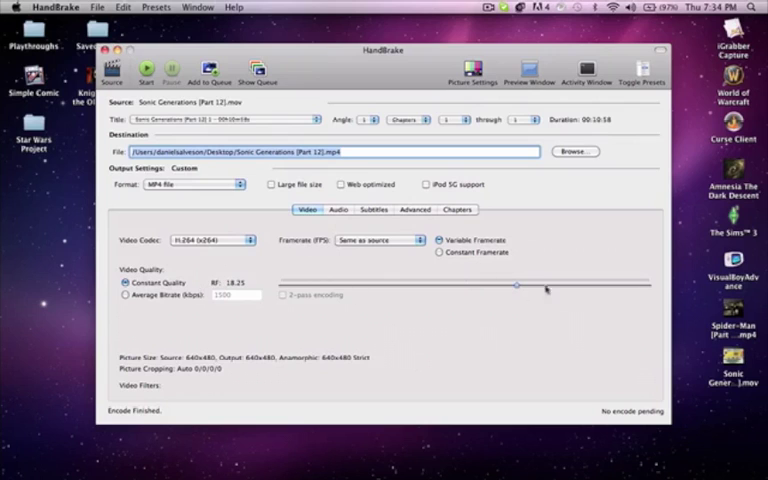
mouse_move(252, 216)
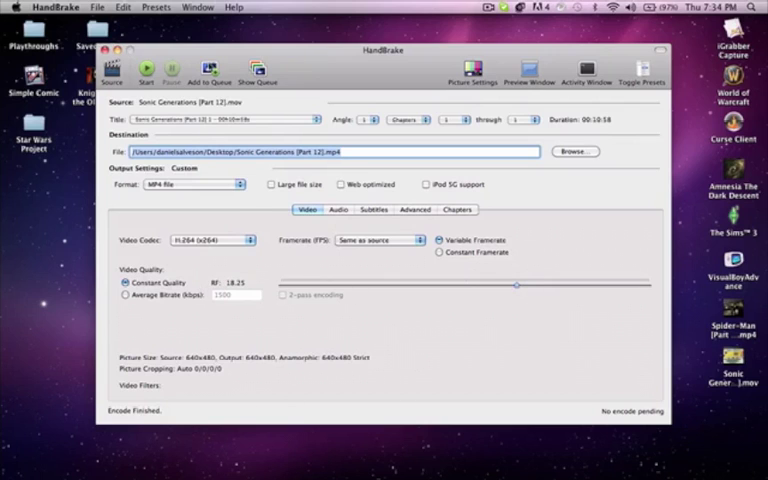
mouse_move(490, 132)
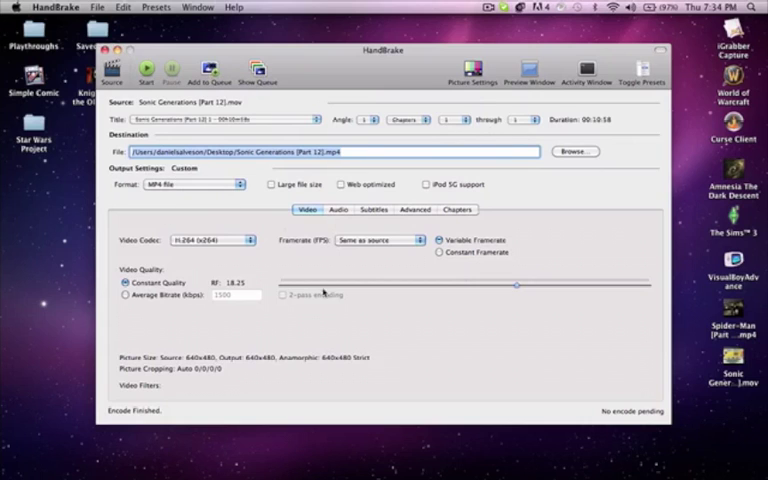
mouse_move(500, 332)
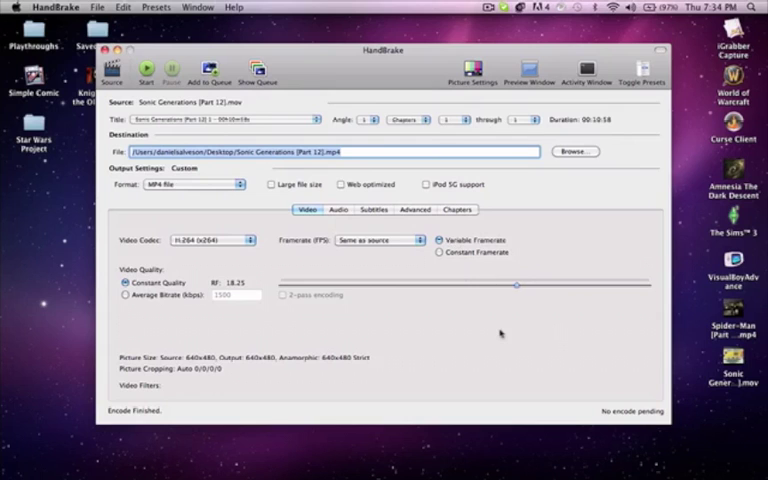
mouse_move(544, 320)
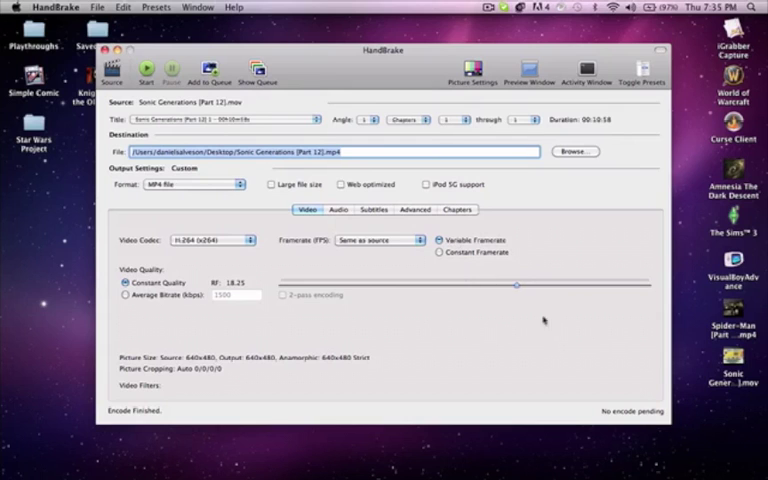
Load Sonic Generations [Part 12].mov from the Desktop as the source video.
click(576, 152)
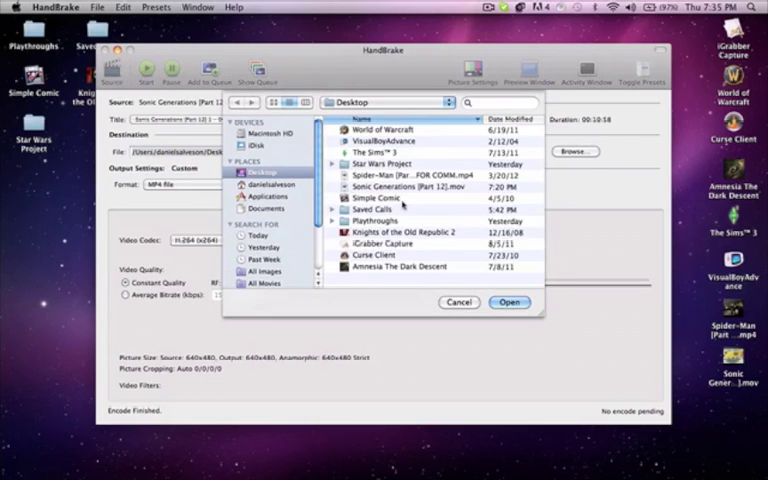
click(410, 188)
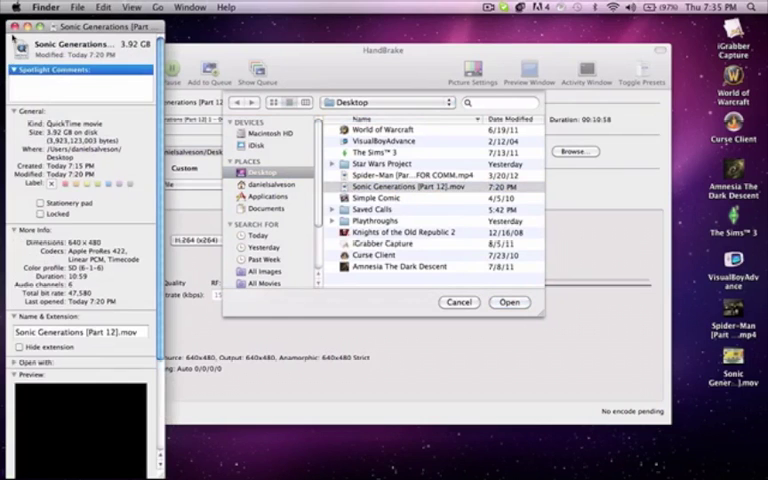
click(508, 302)
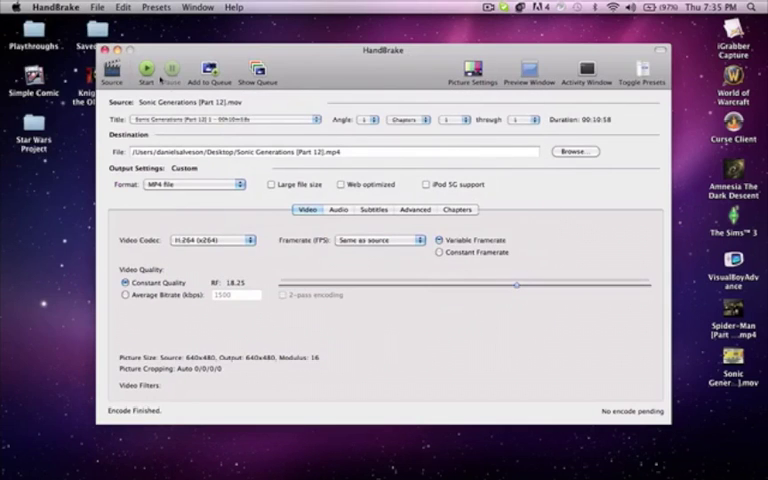
mouse_move(248, 152)
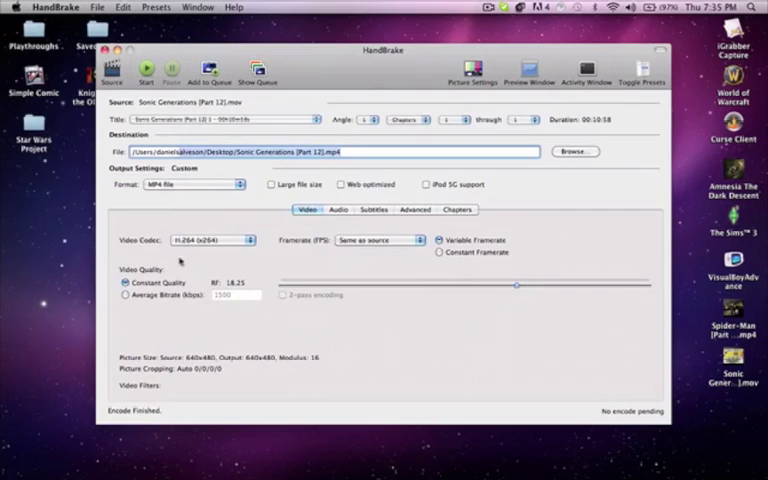
mouse_move(480, 332)
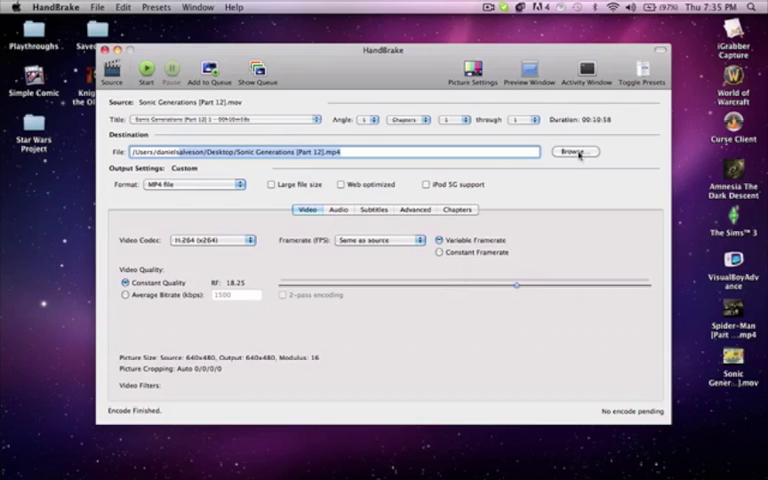
Save the output as Sonic Generations [Part 12].mp4 on the Desktop.
click(576, 152)
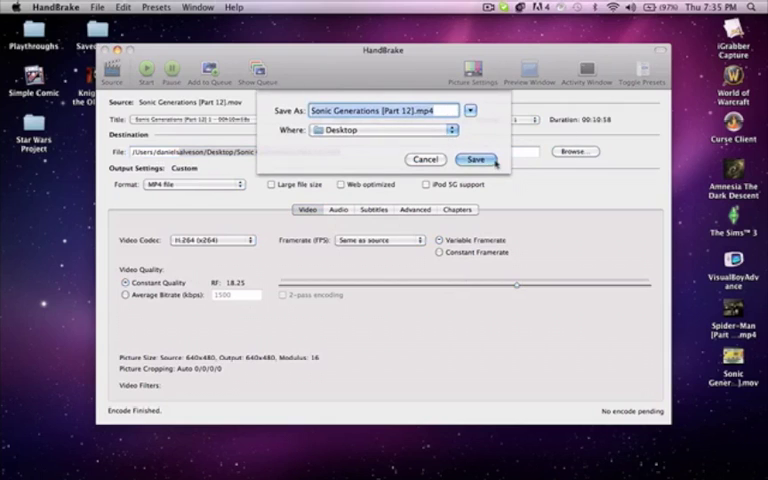
click(476, 160)
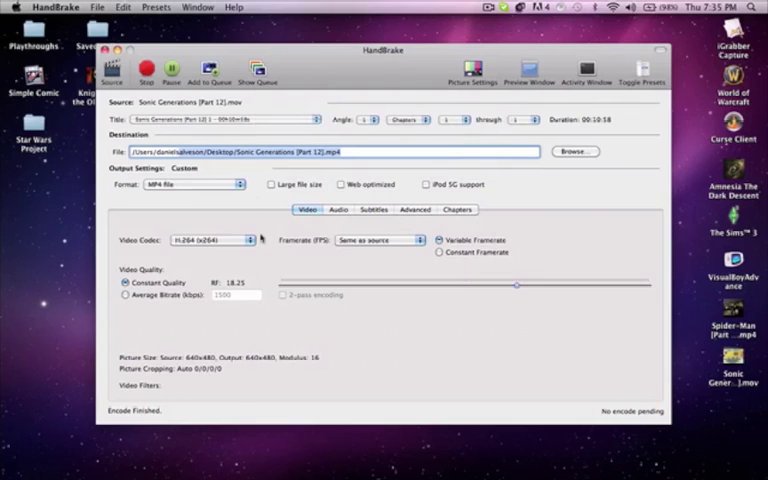
Start the encode and acknowledge the queue-done alert once it finishes.
click(112, 68)
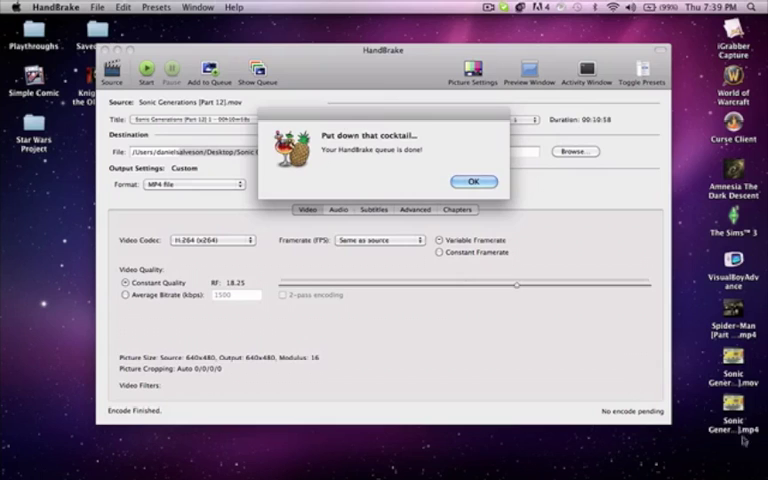
click(472, 180)
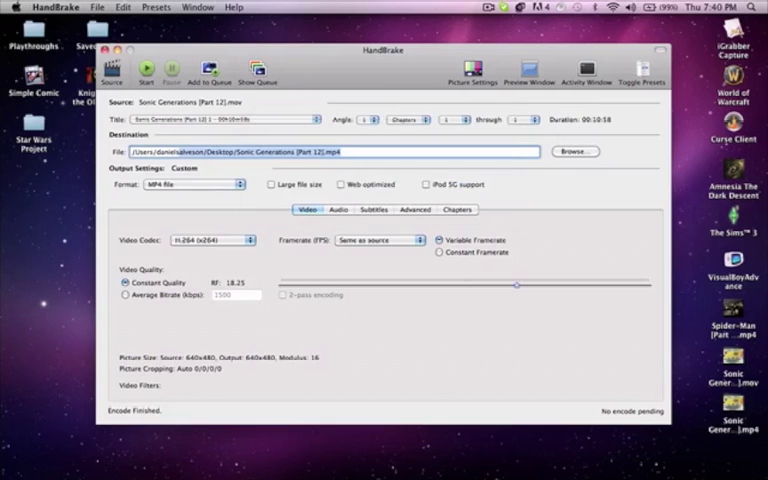
mouse_move(224, 128)
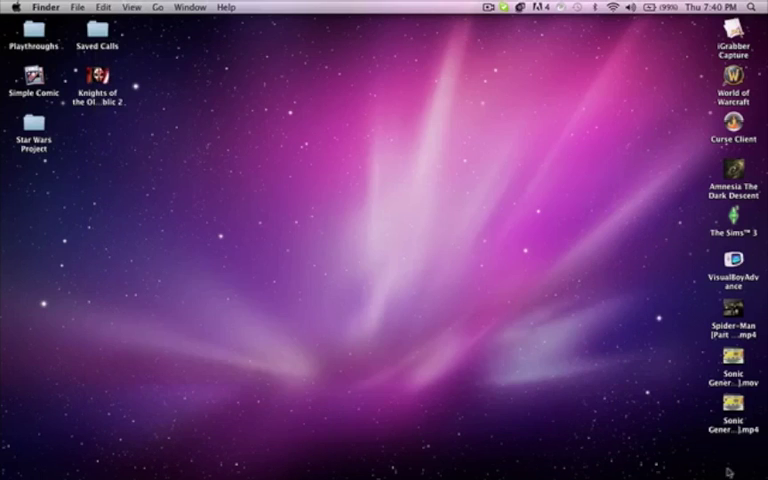
Show Get Info for the 3.92 GB .mov and the 258.8 MB .mp4 on the desktop.
click(732, 384)
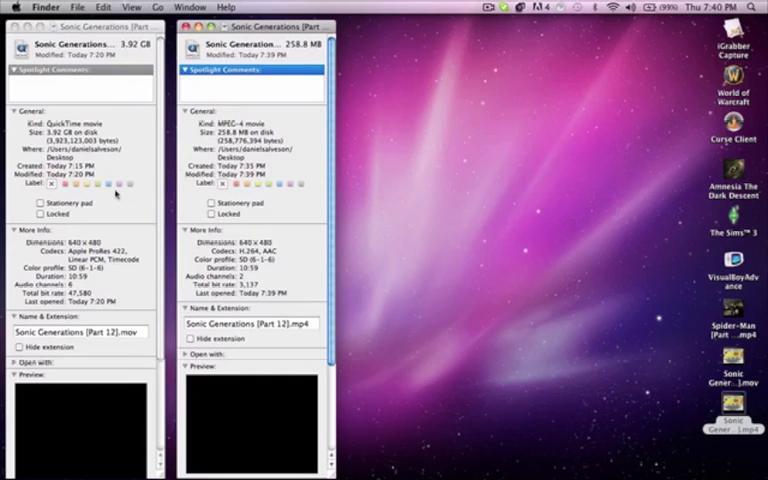
scroll(down, 3)
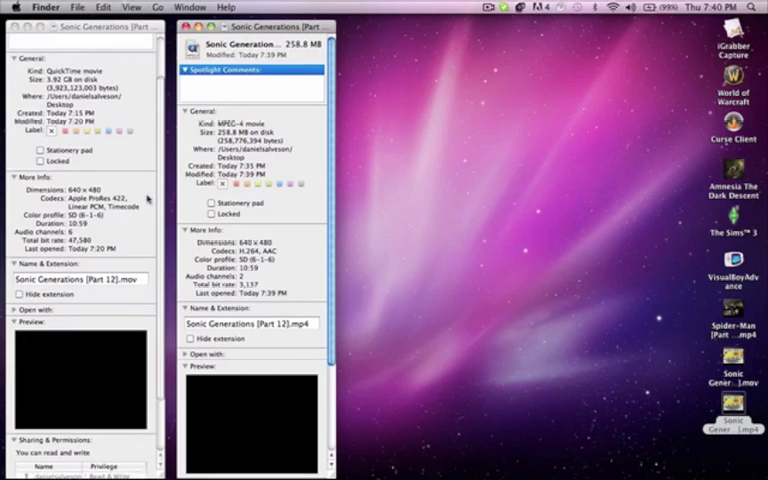
Play the .mov and the .mp4 side by side in QuickTime Player, then close both.
click(24, 26)
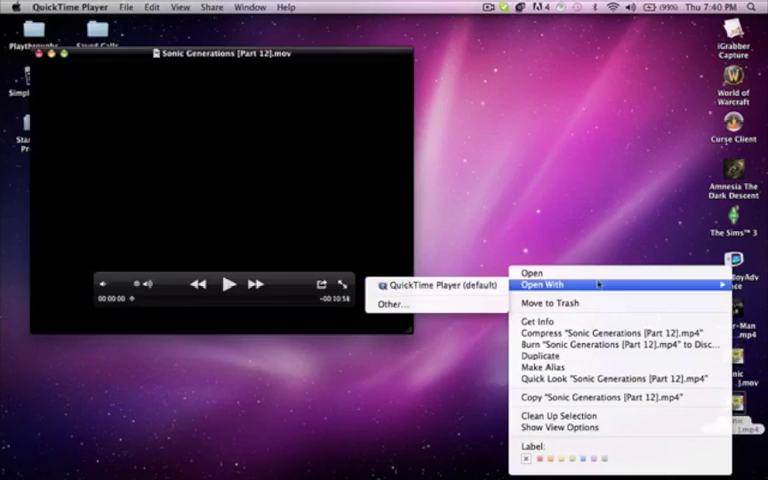
click(438, 284)
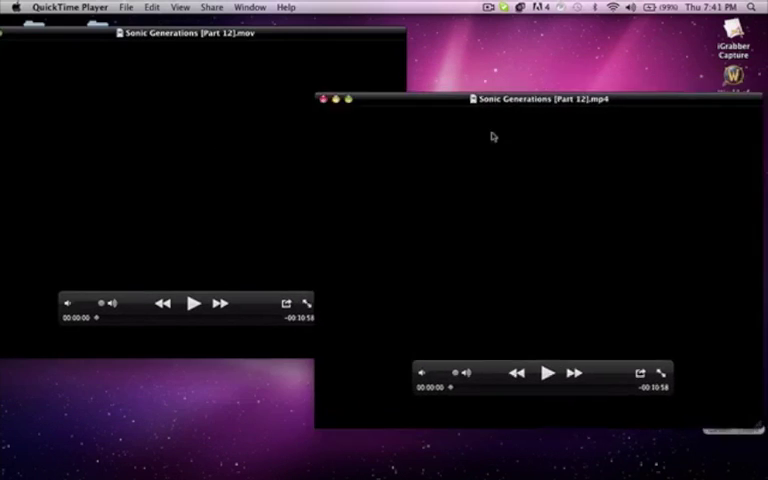
drag(540, 98, 540, 180)
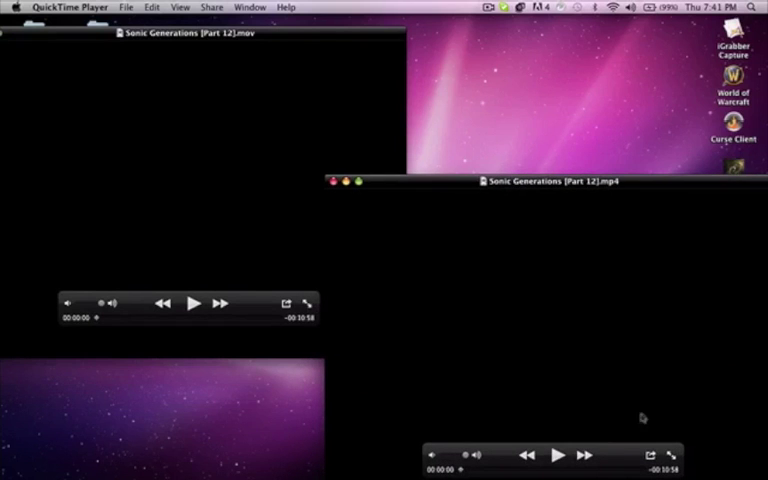
click(194, 304)
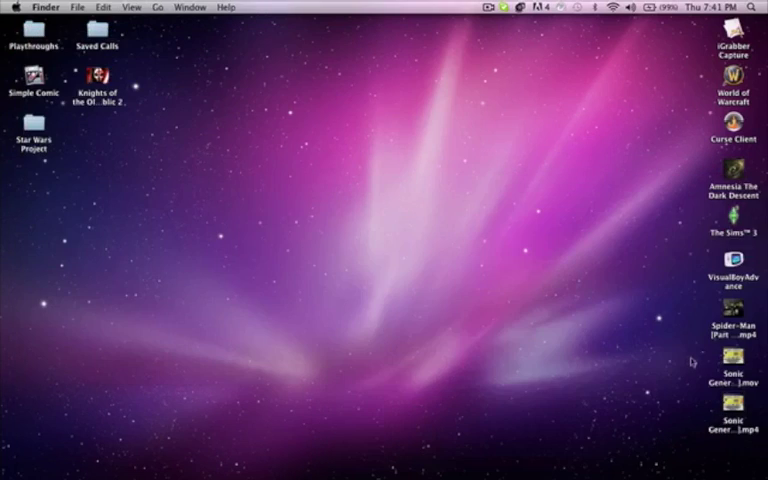
click(730, 380)
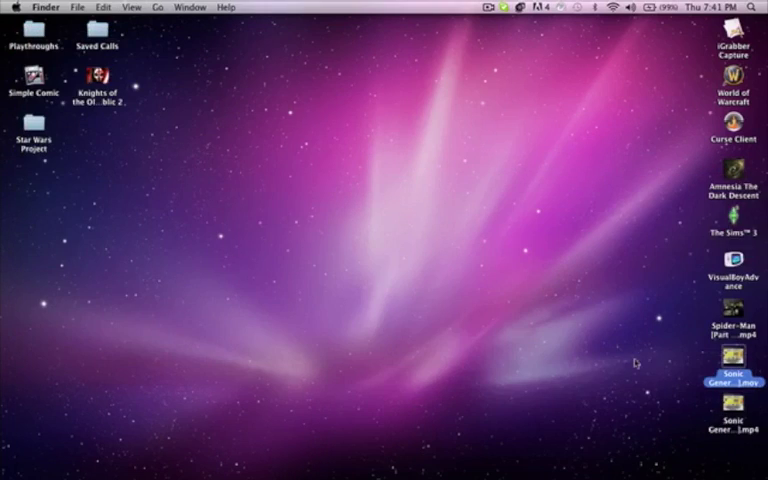
mouse_move(622, 372)
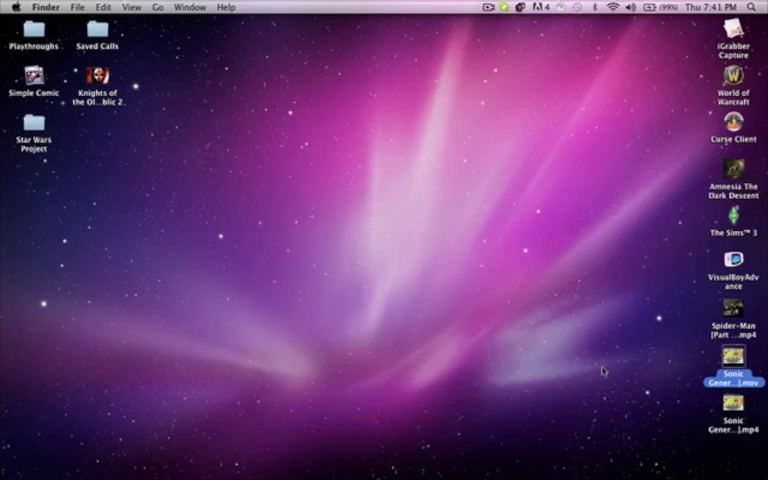
mouse_move(608, 360)
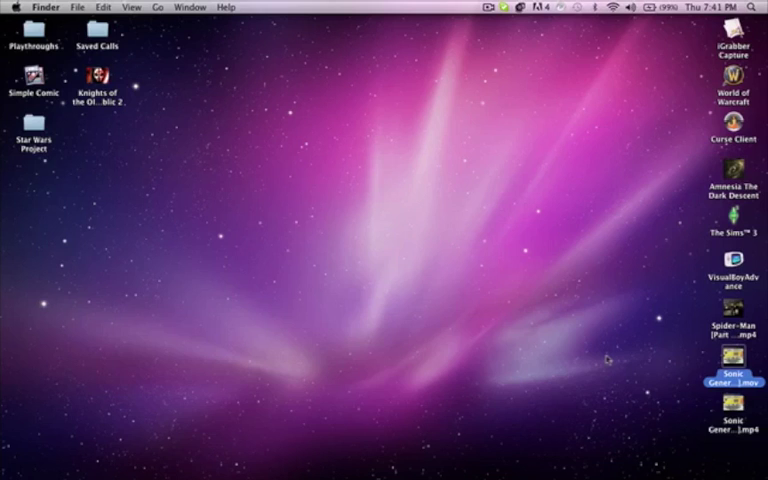
click(628, 356)
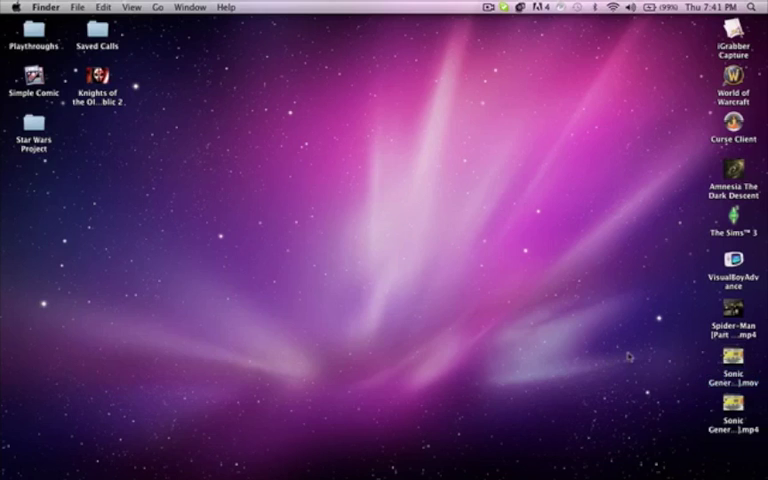
mouse_move(510, 32)
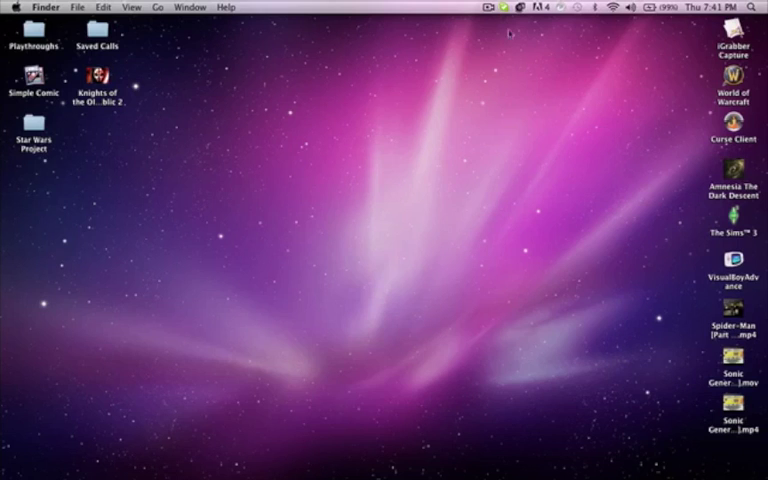